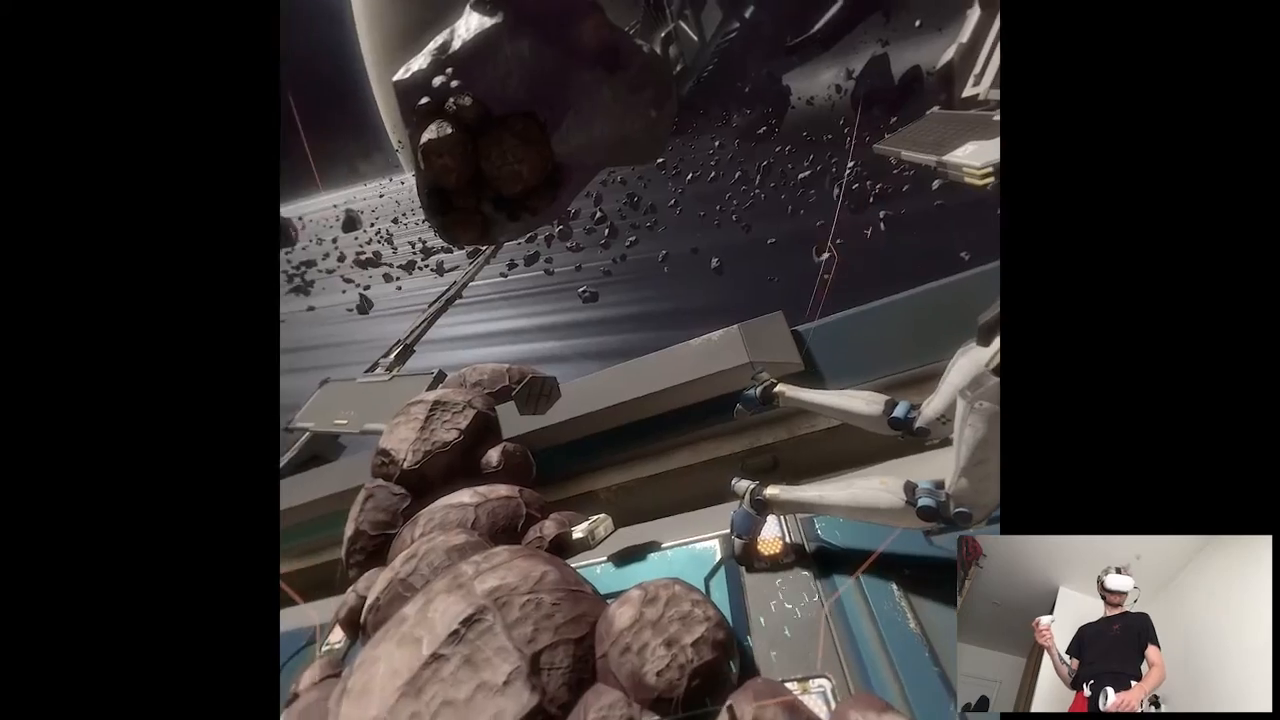
{"action": "mouse_move", "coordinate": [640, 360]}
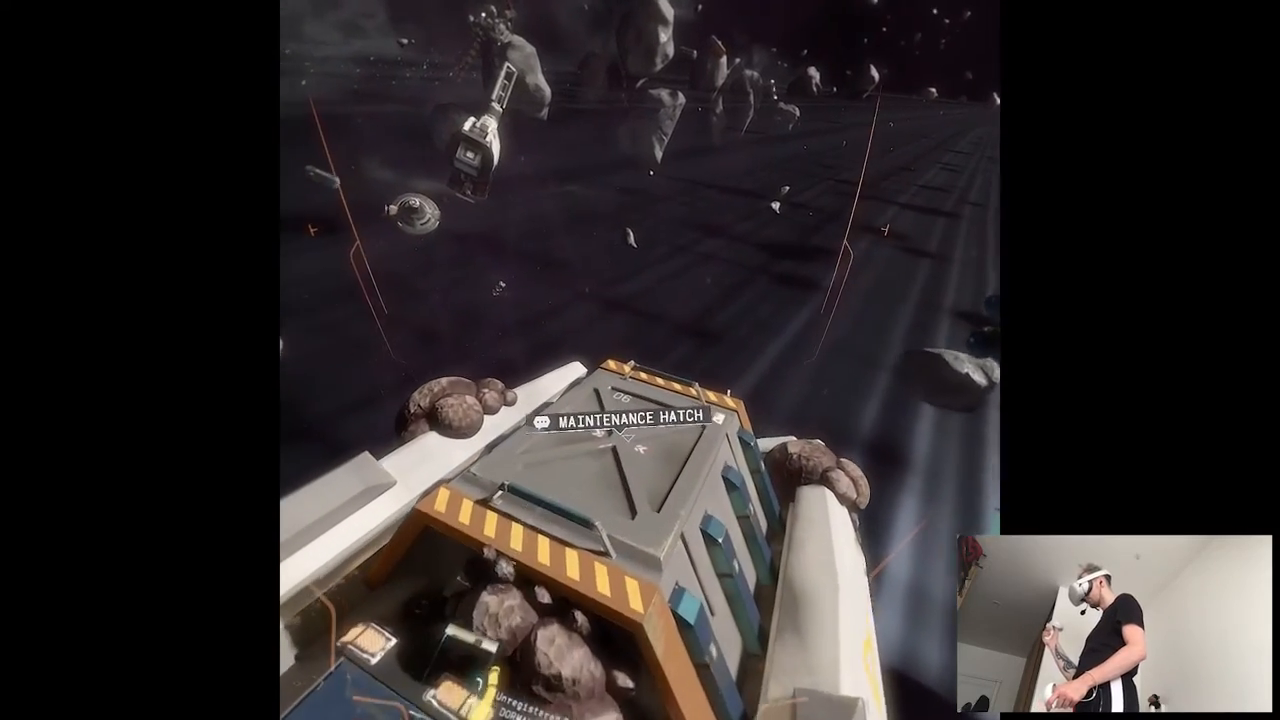
{"action": "mouse_move", "coordinate": [640, 360]}
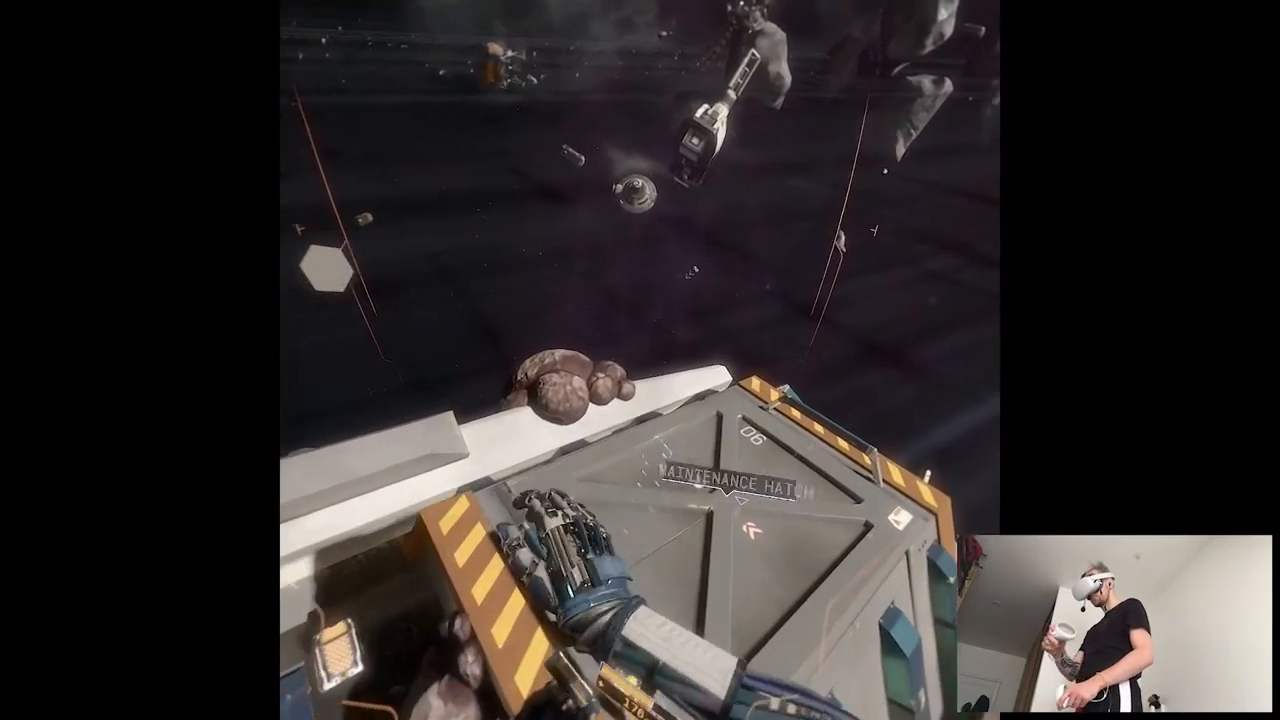